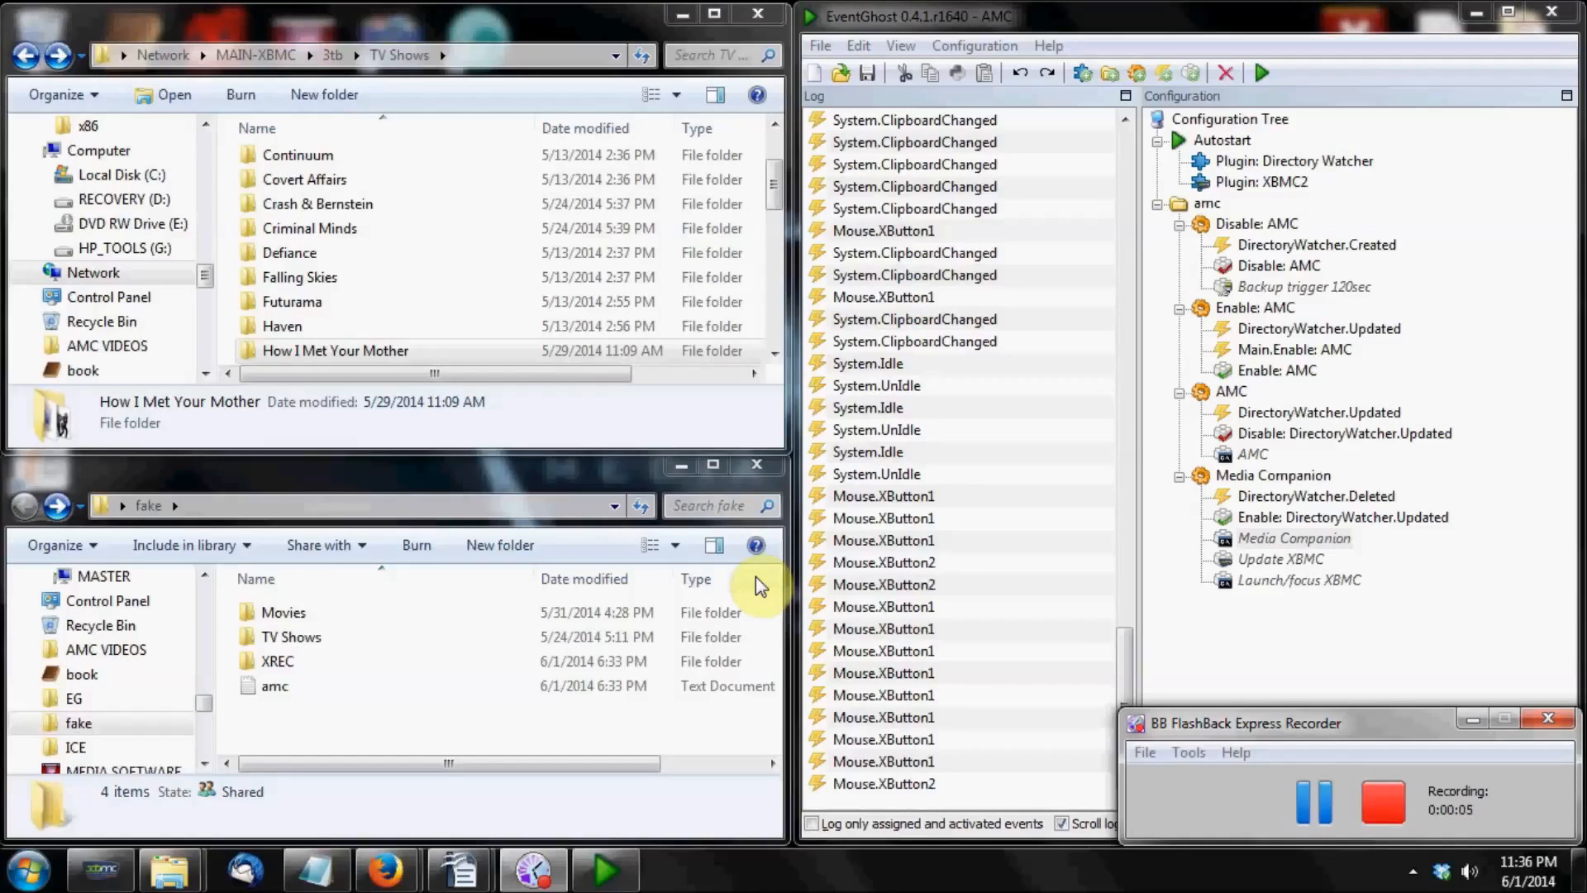
mouse_move(658, 474)
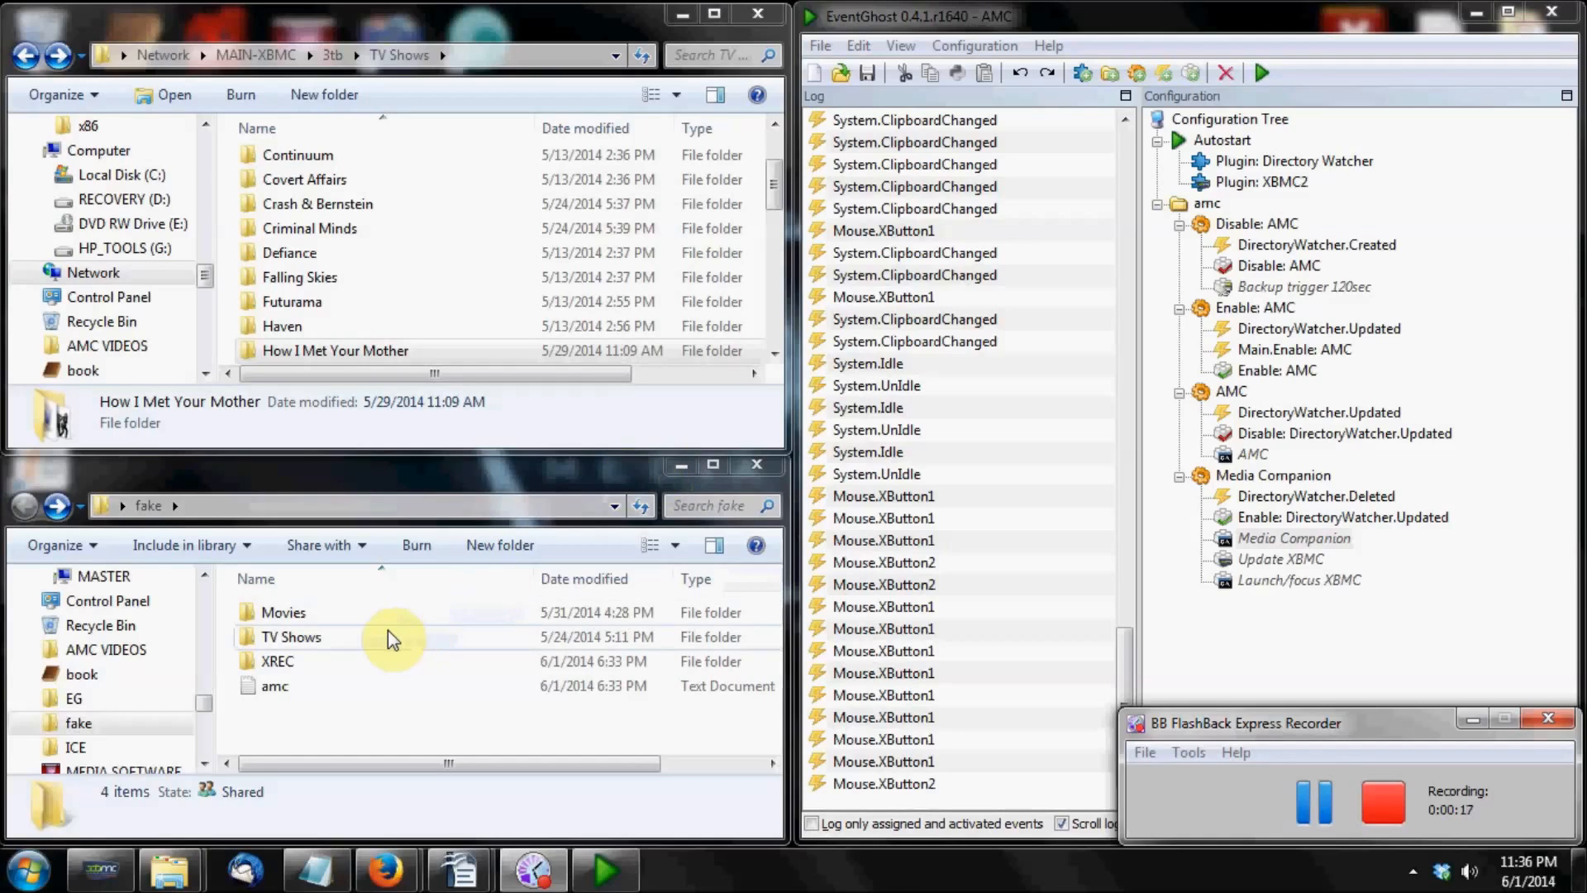
mouse_move(329, 643)
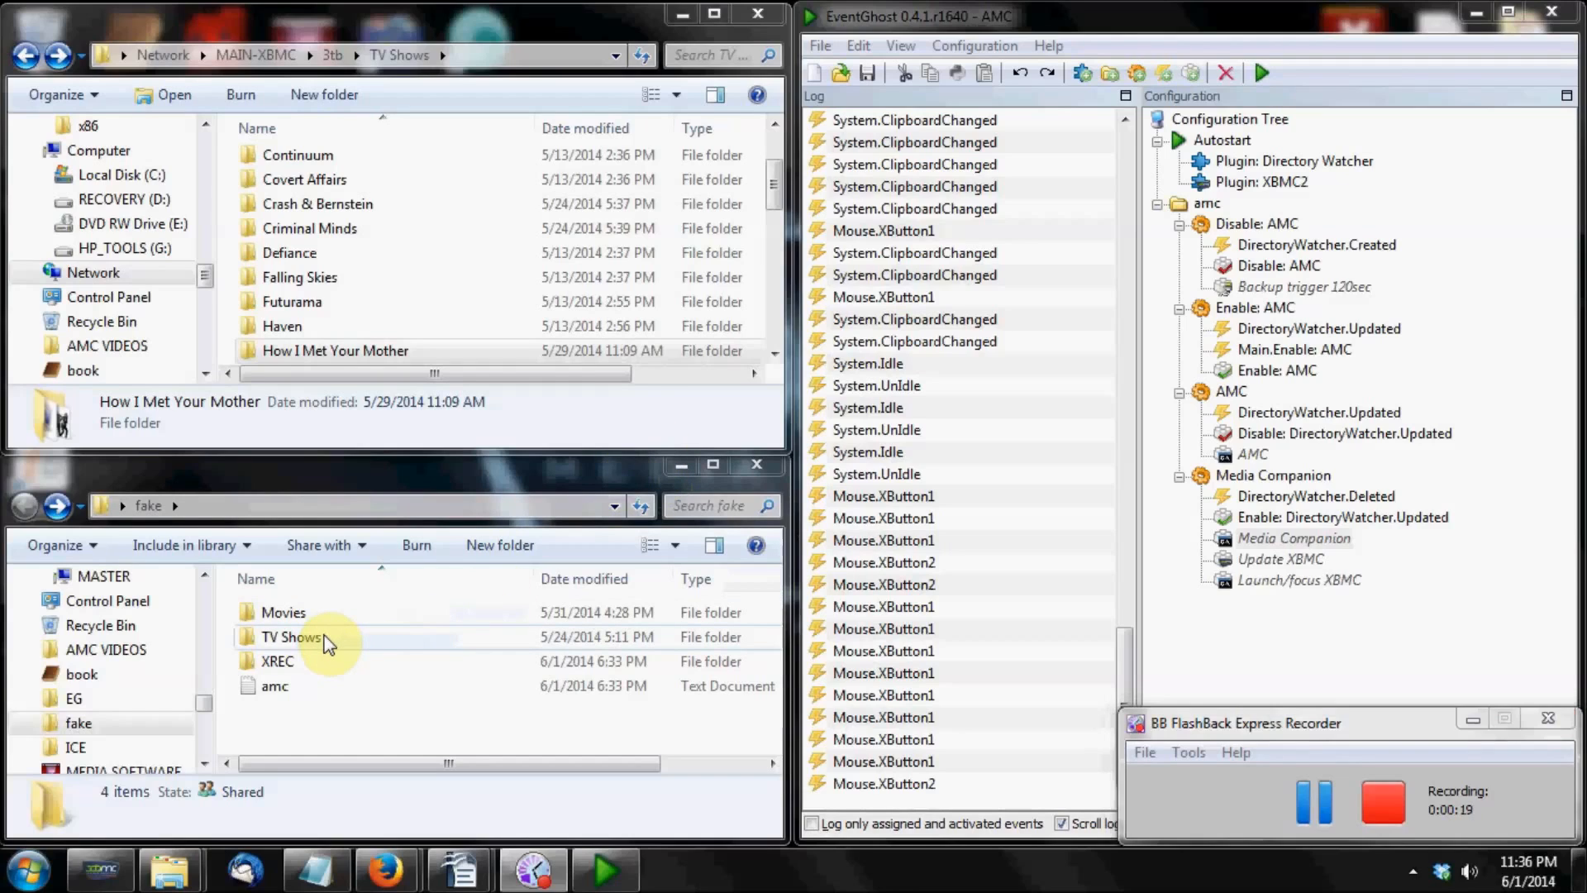
Step: Browse the local TV Shows folder and open the empty XREC recordings folder
double_click(291, 636)
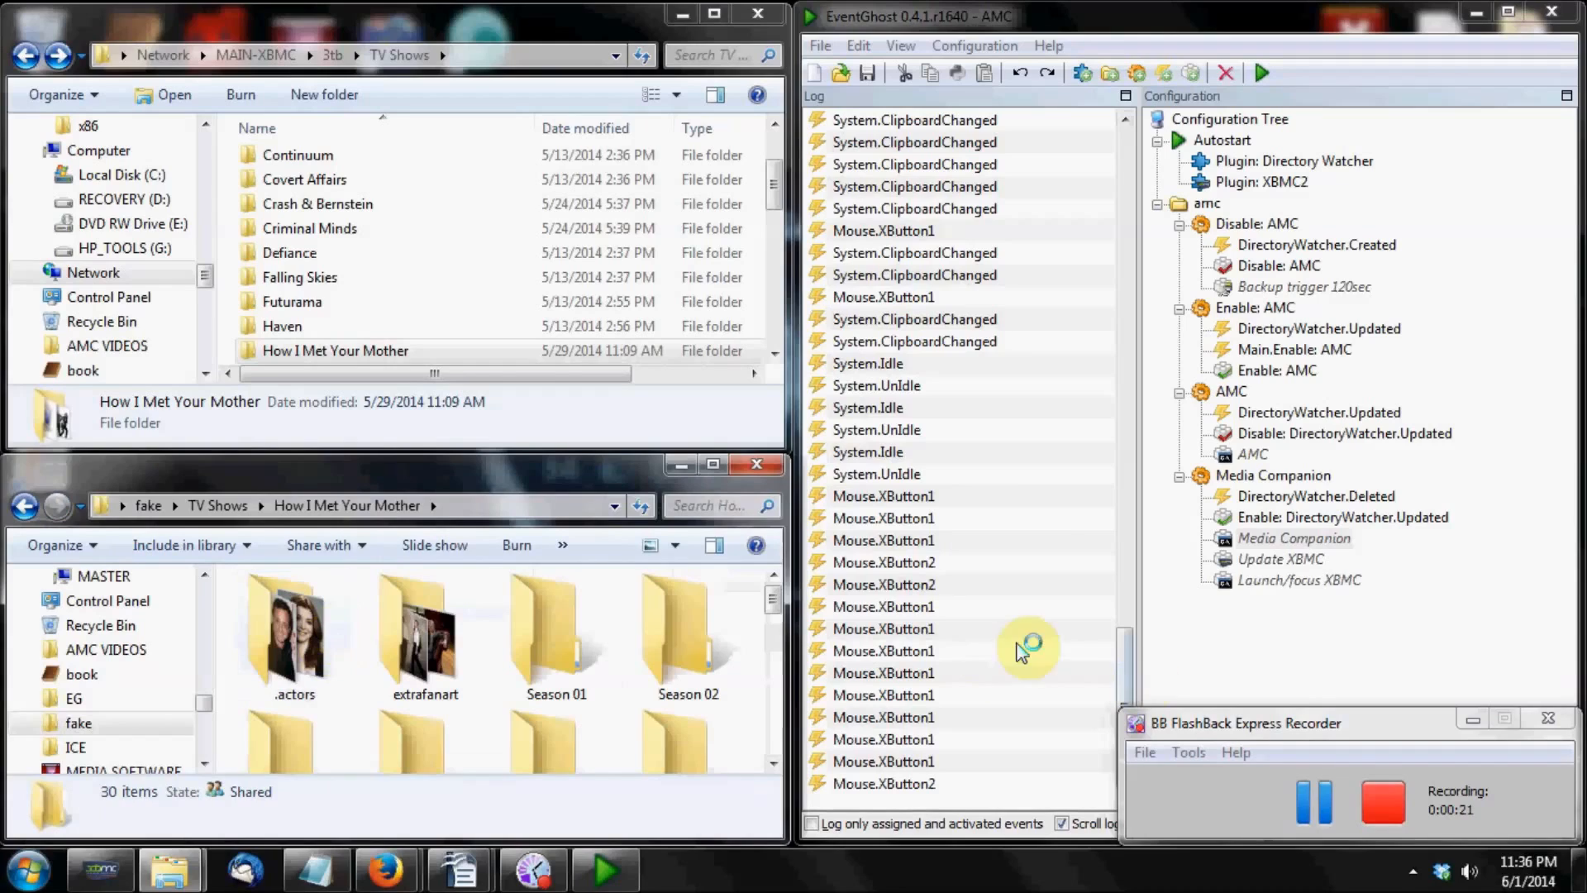
scroll("down", 3)
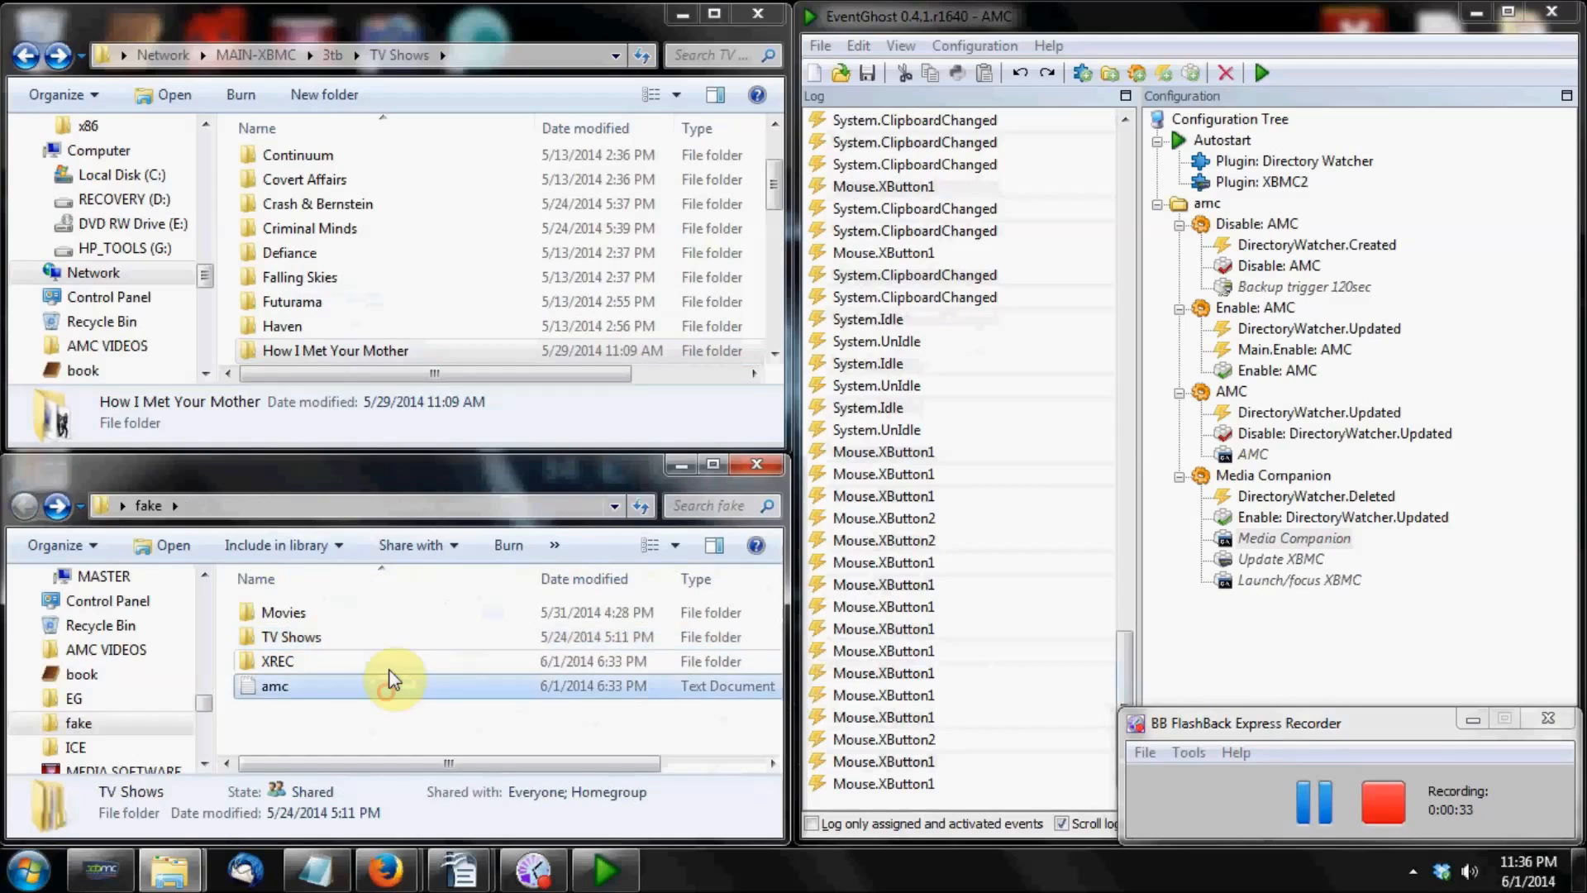
double_click(276, 661)
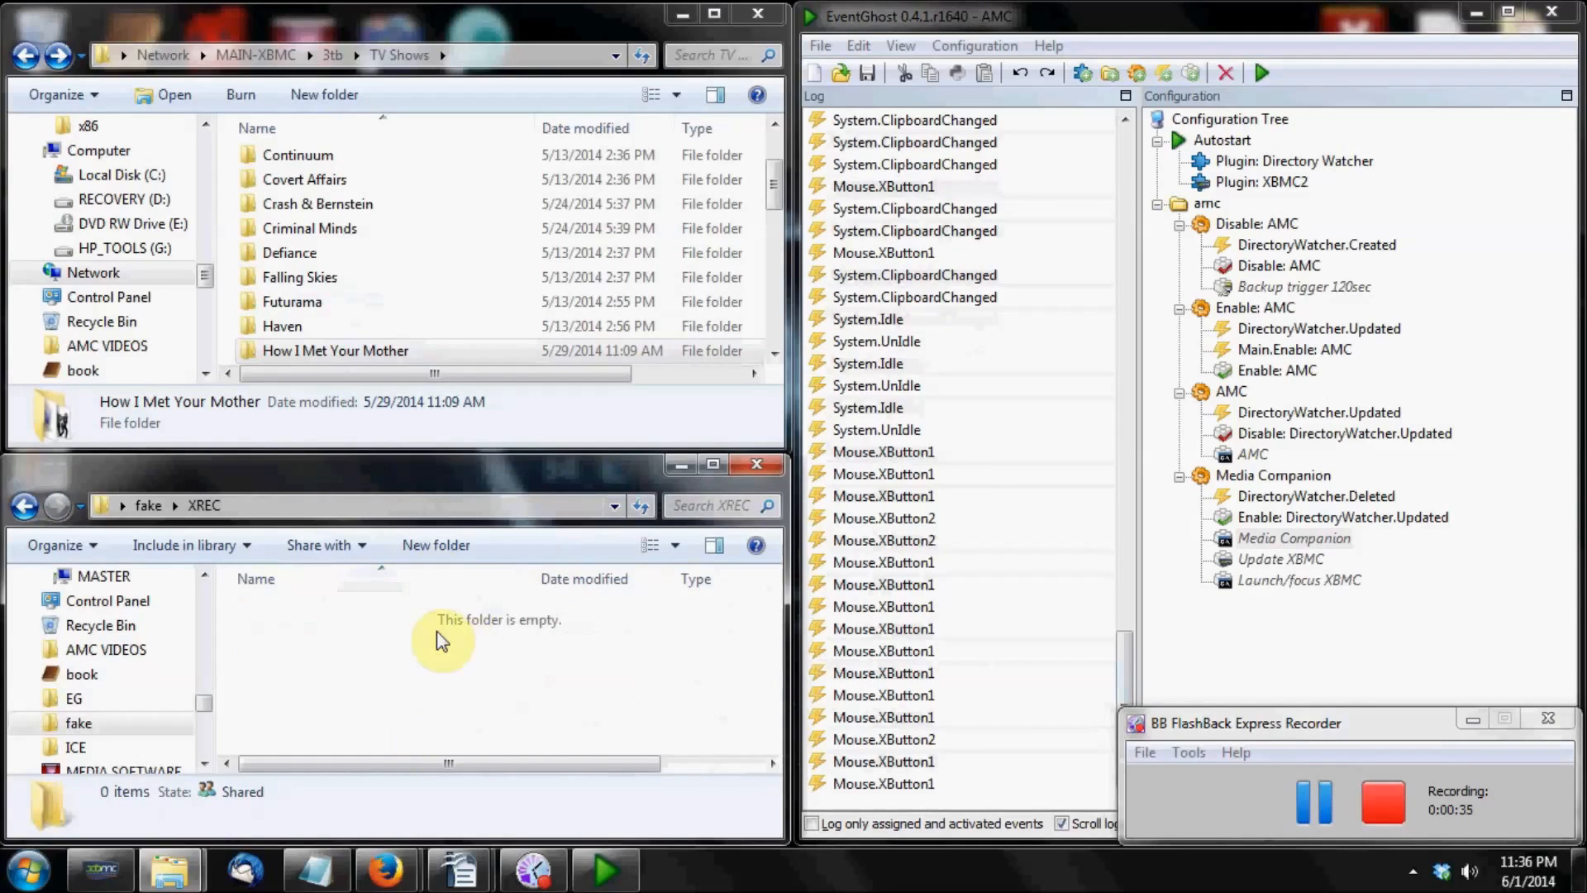
mouse_move(443, 668)
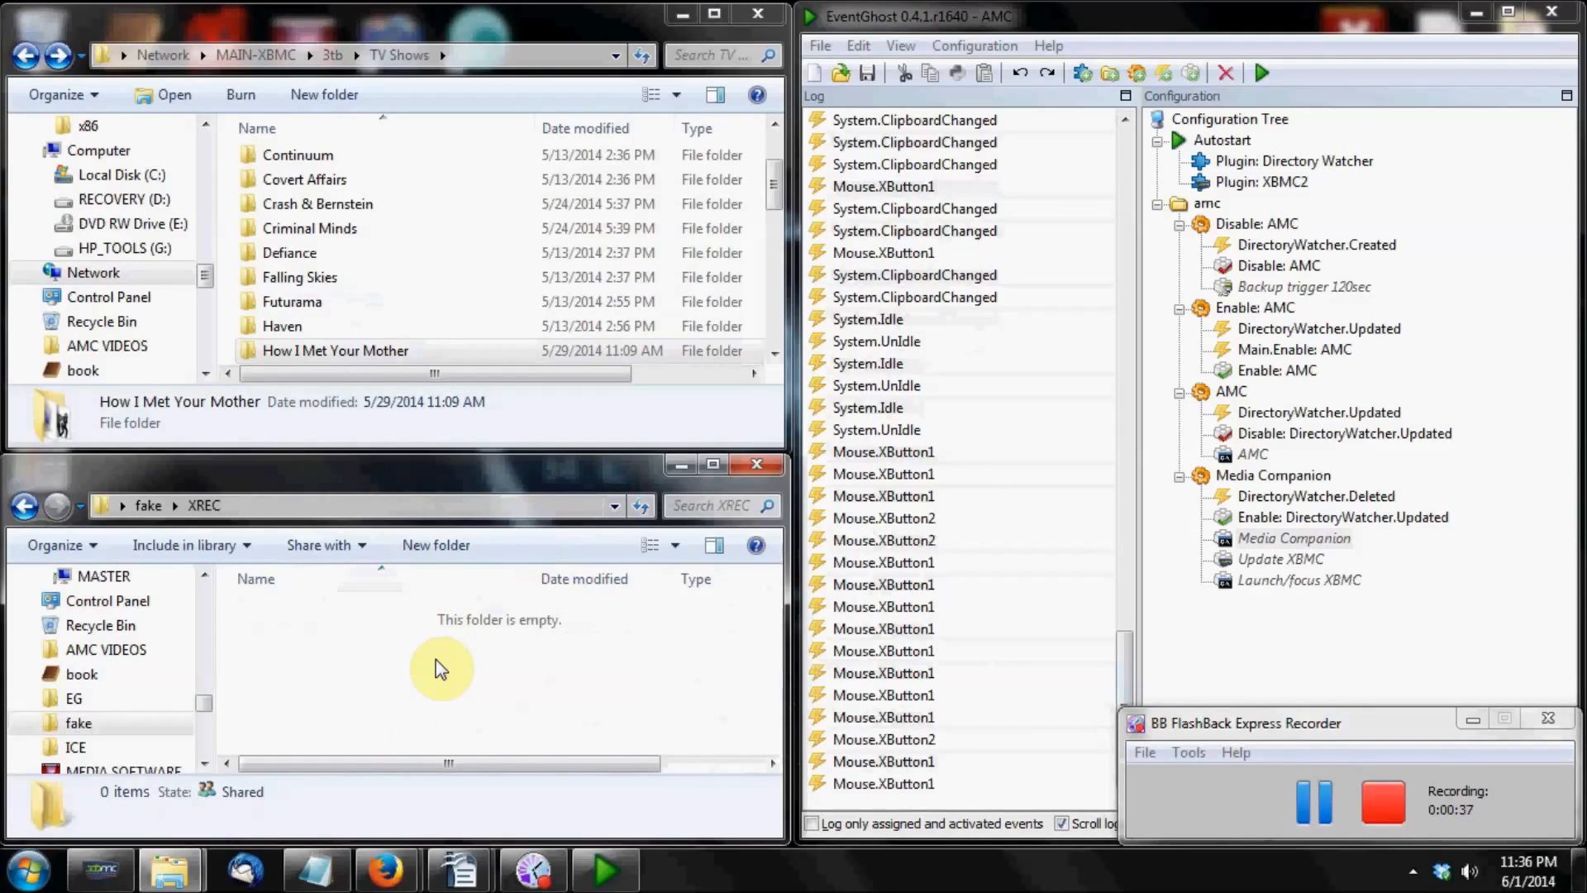
Step: On the network share, open How I Met Your Mother and its Season 07 folder
double_click(334, 351)
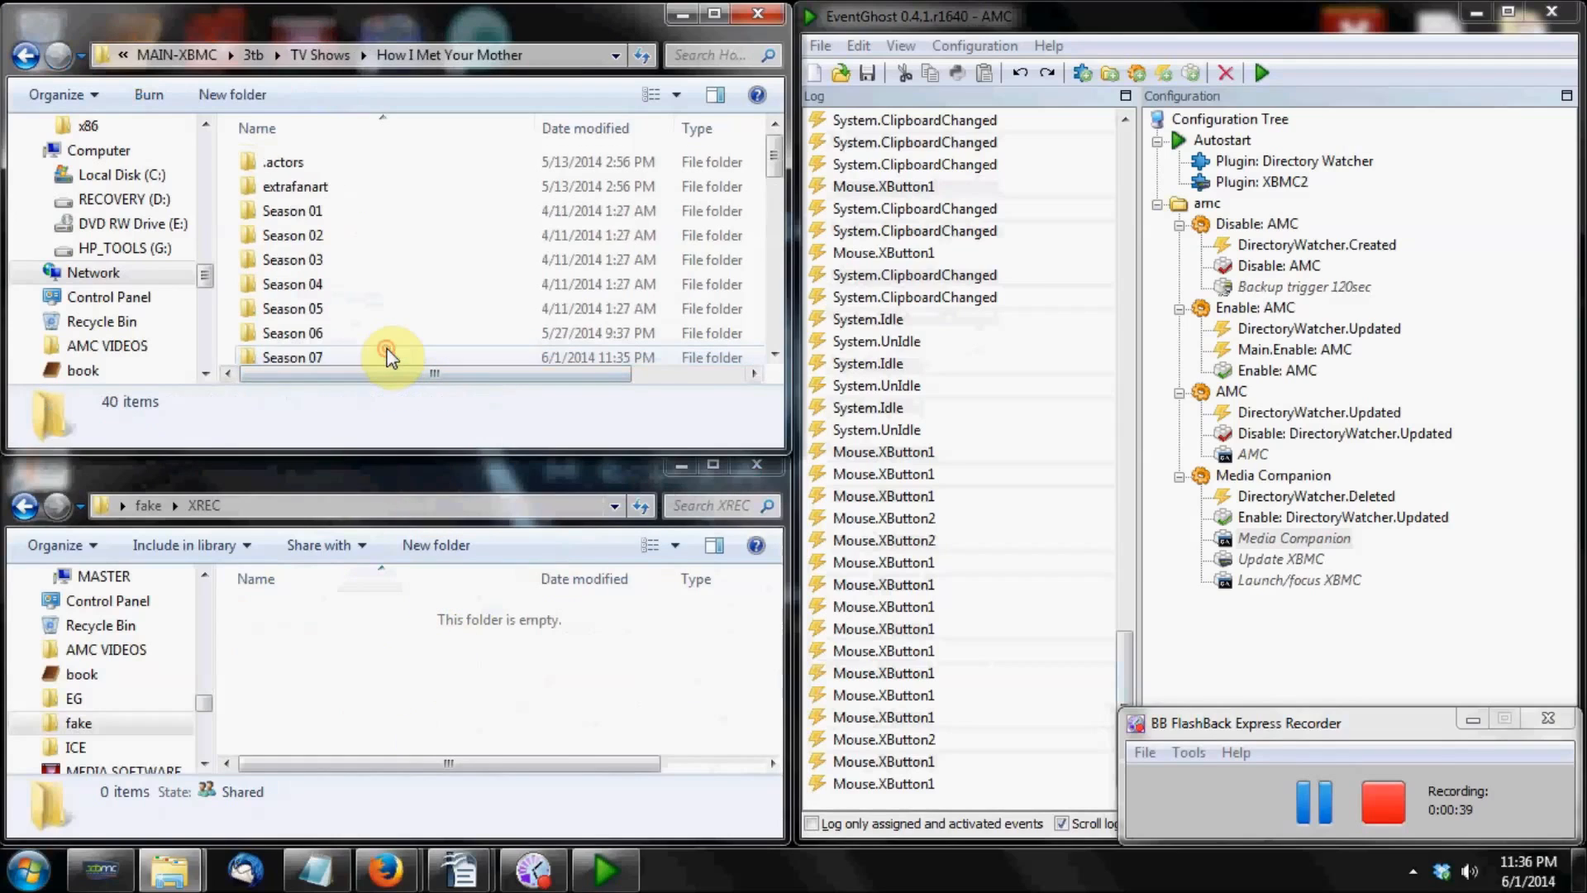
double_click(291, 358)
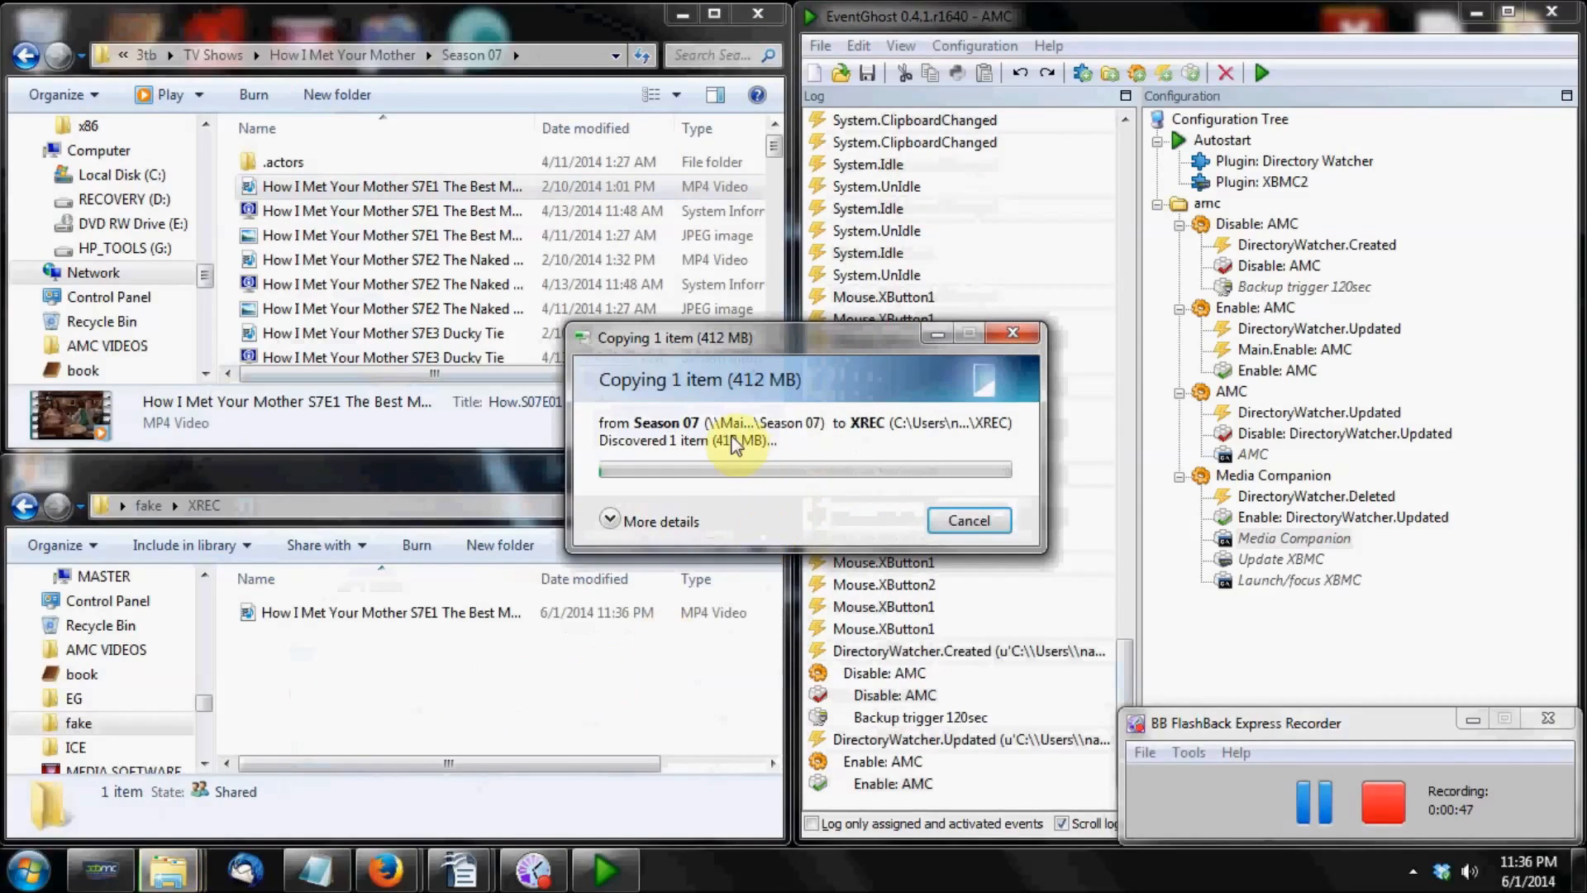
mouse_move(724, 602)
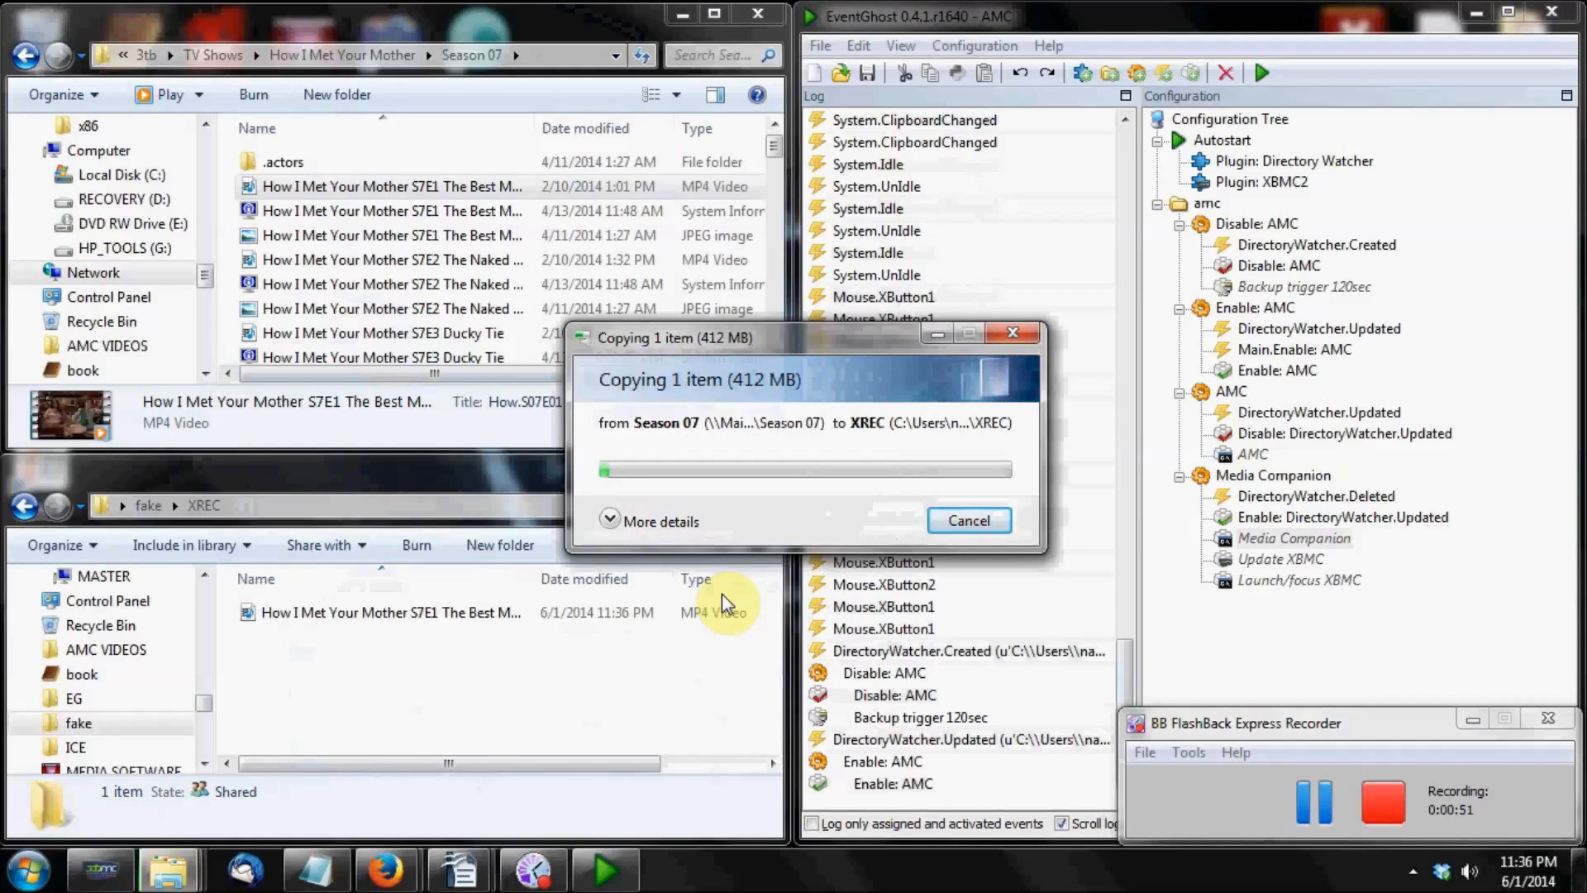
mouse_move(683, 656)
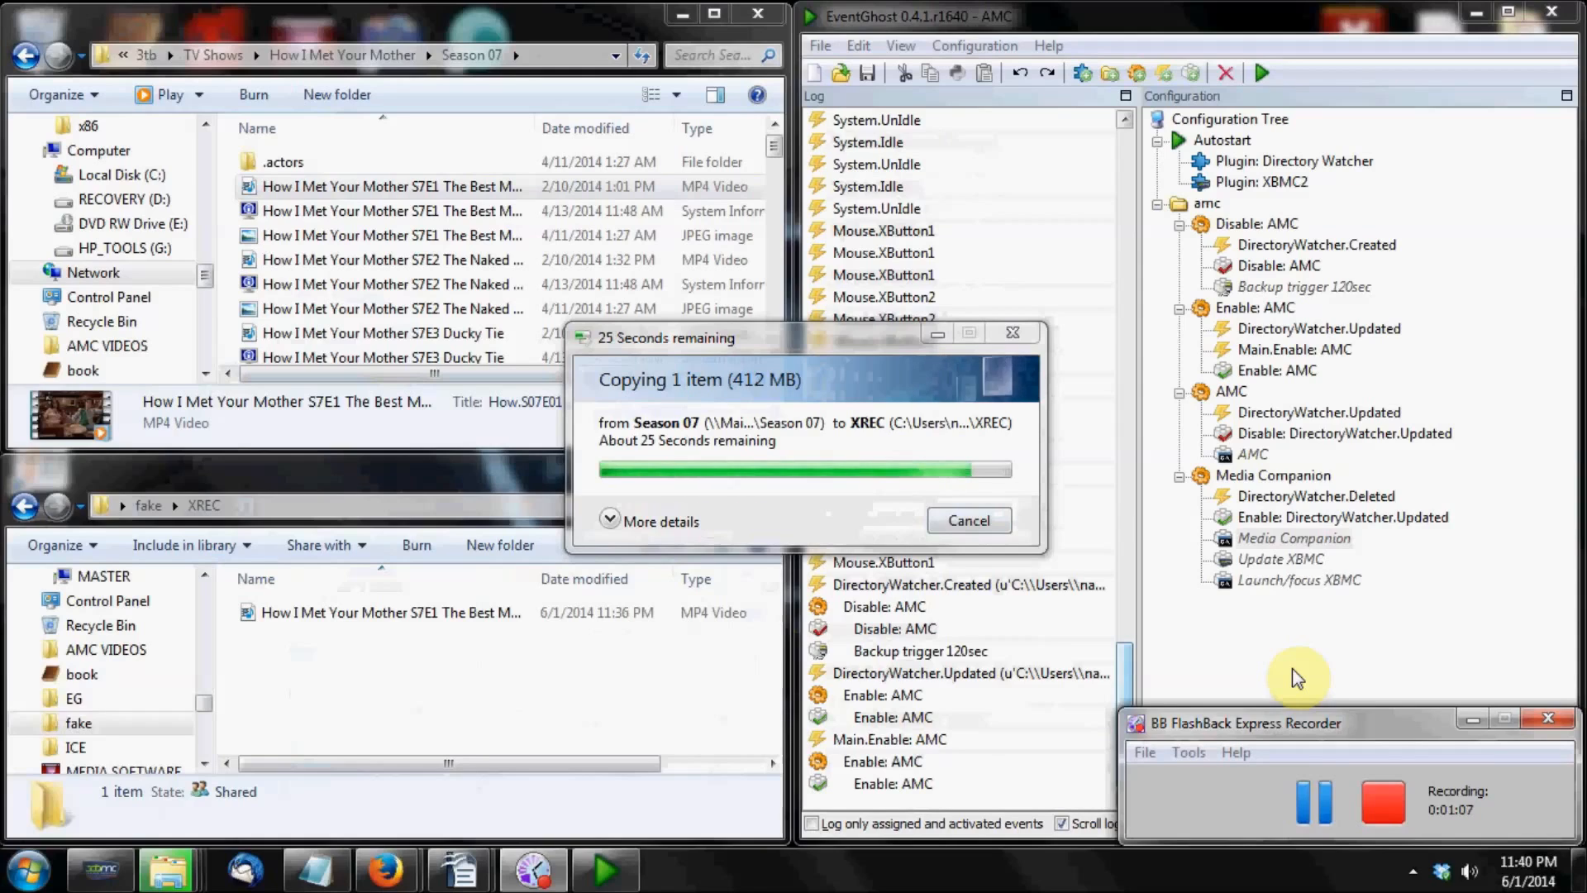
mouse_move(946, 800)
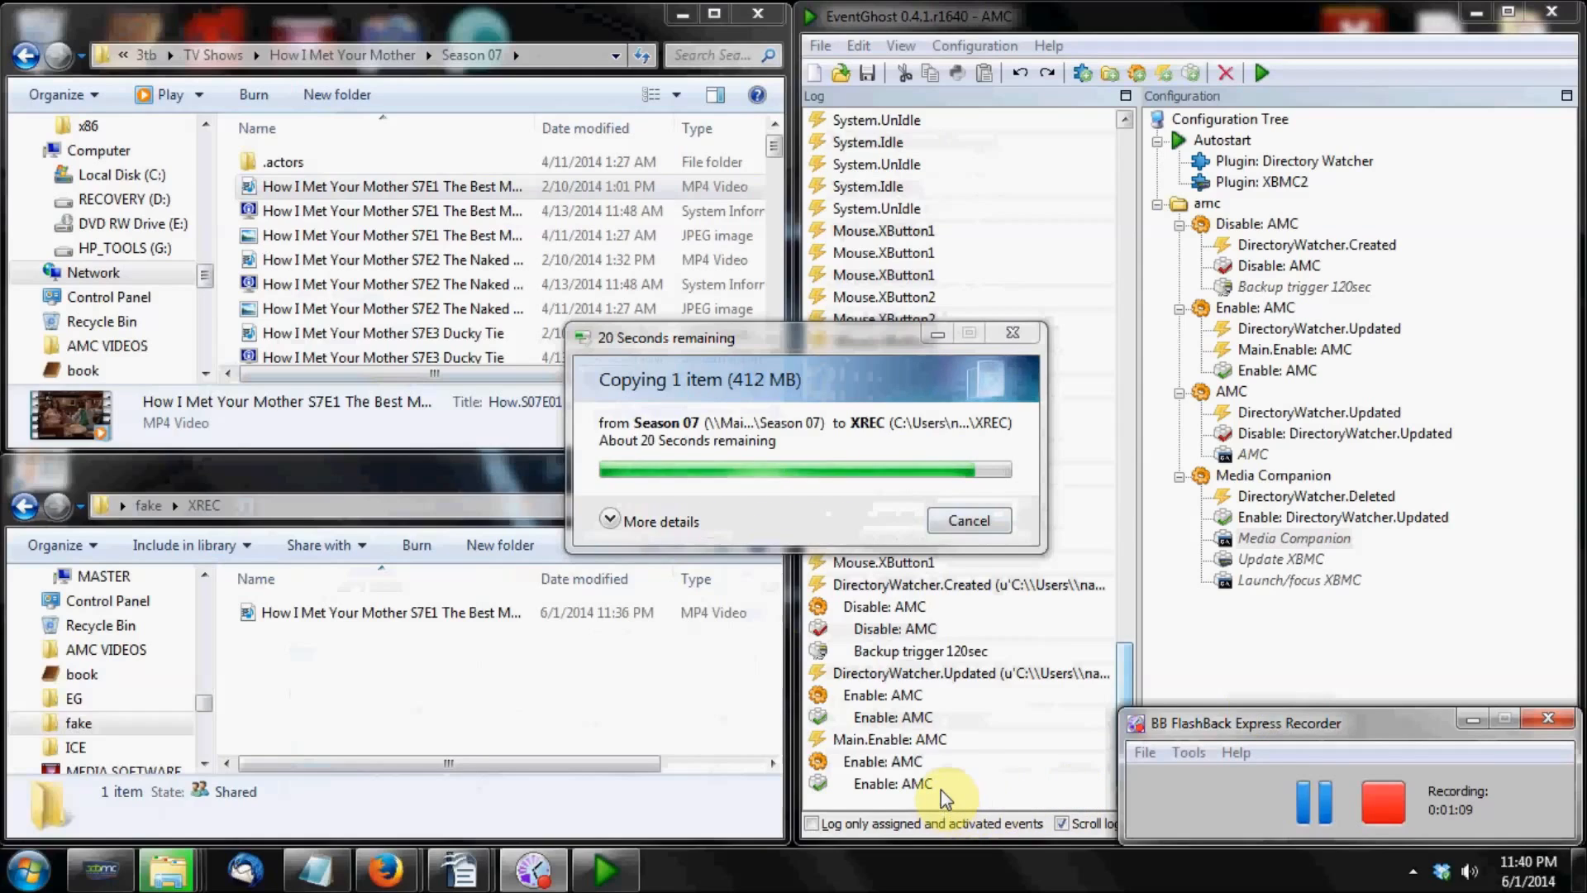
mouse_move(982, 595)
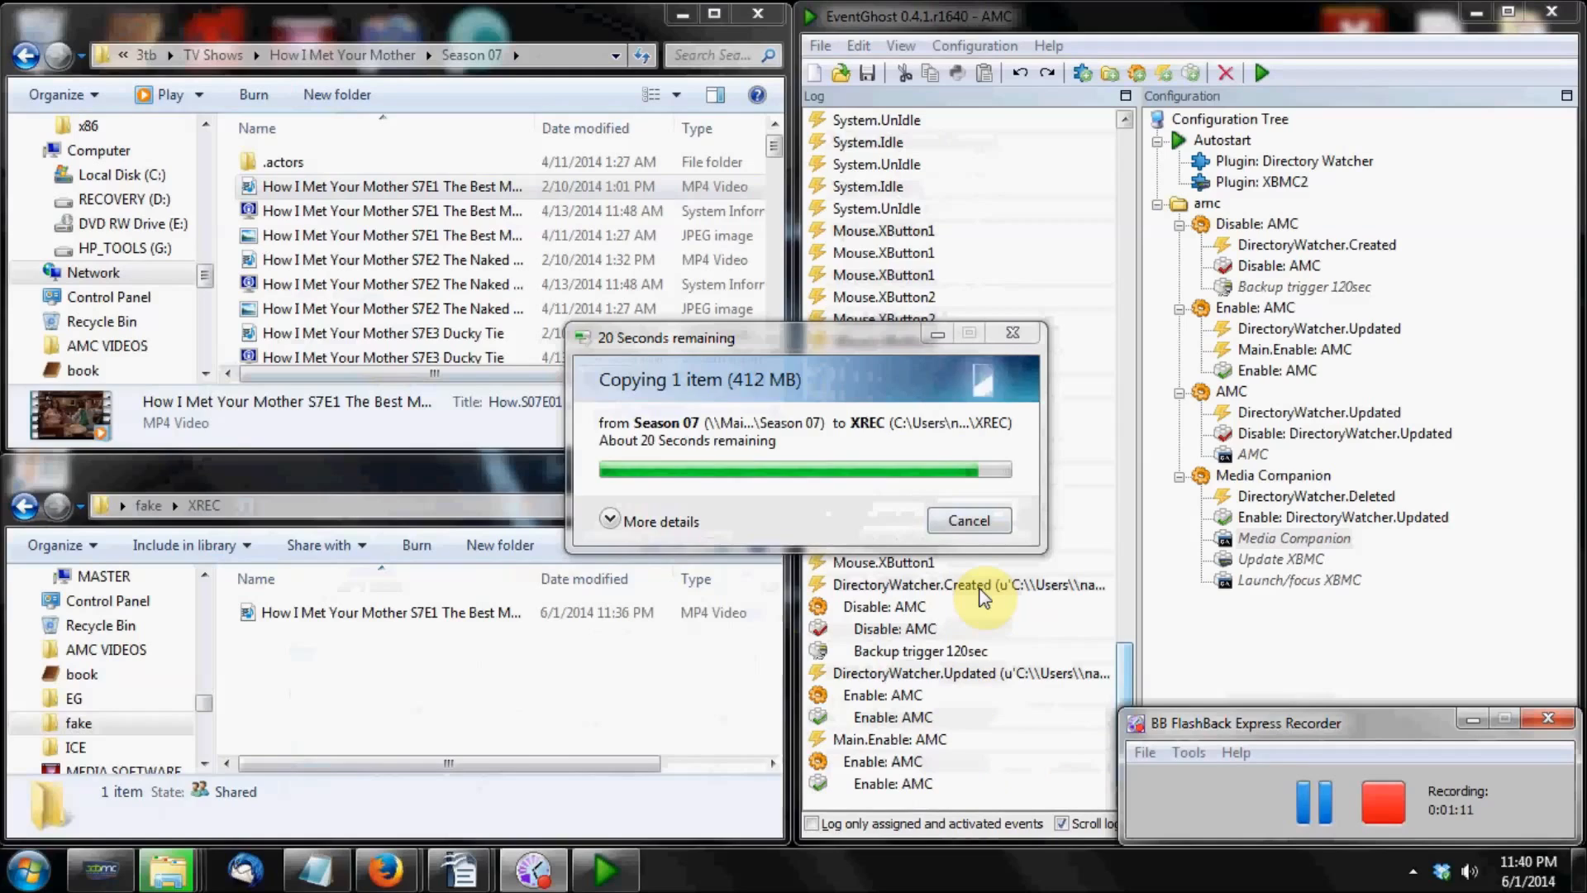
mouse_move(986, 687)
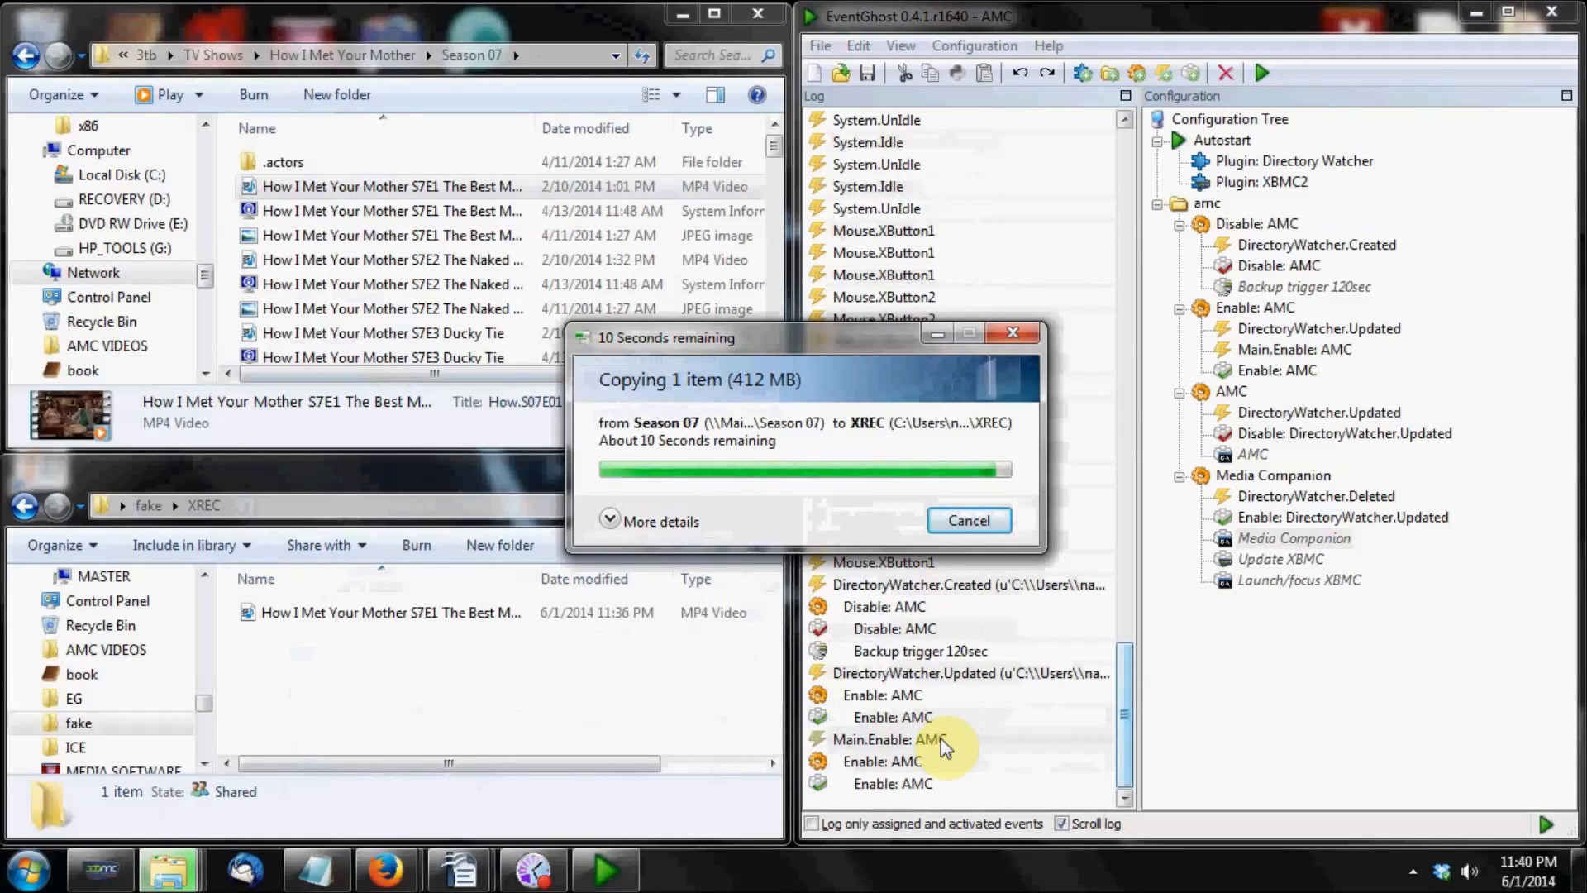
mouse_move(931, 790)
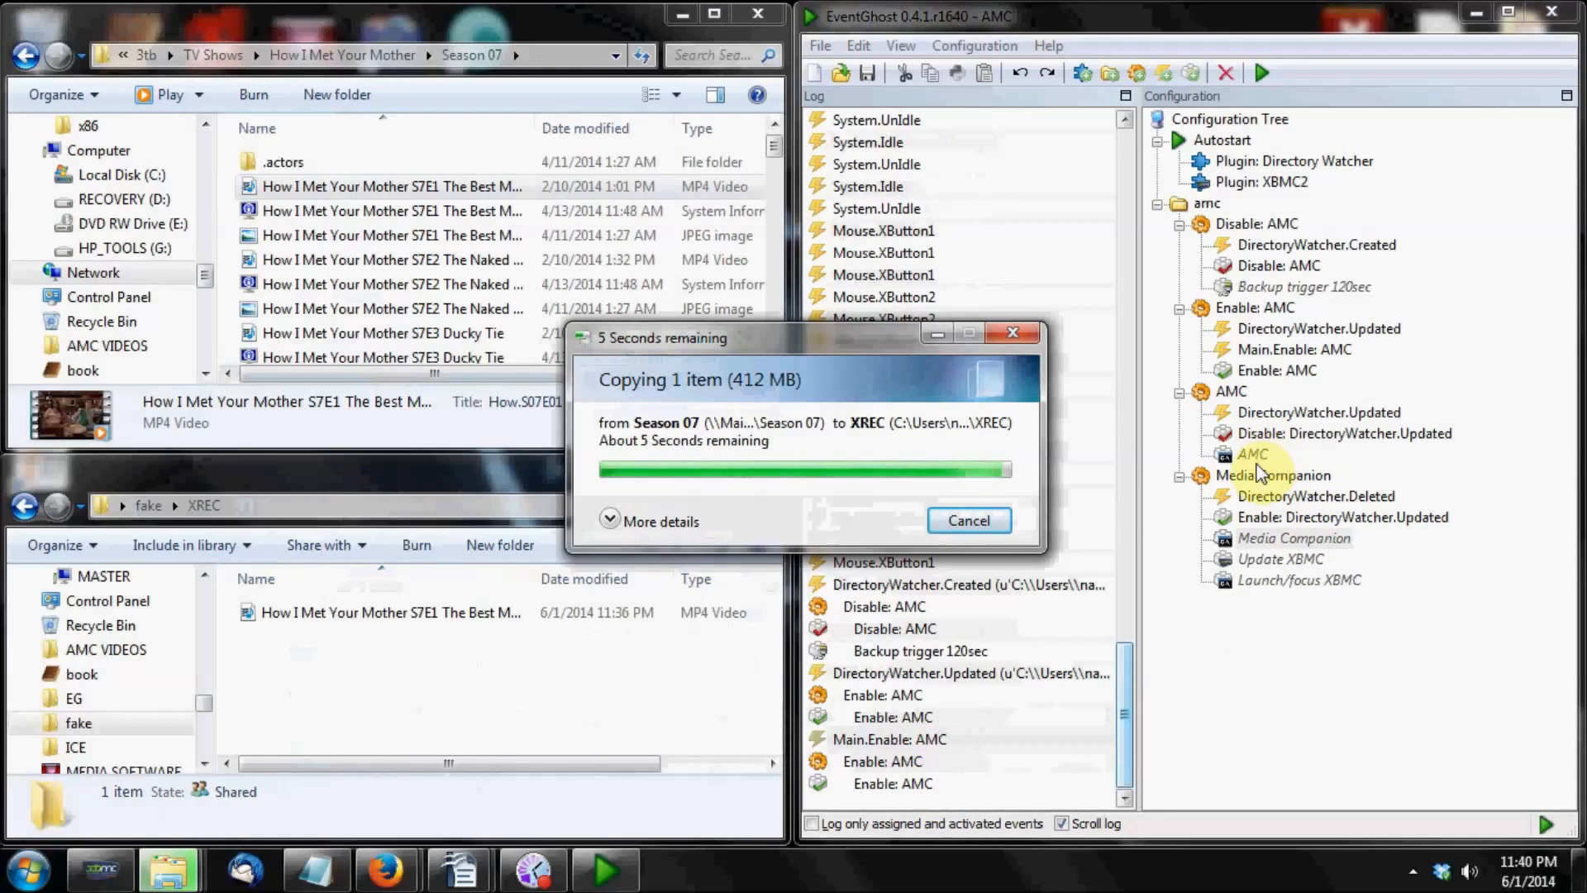
mouse_move(952, 800)
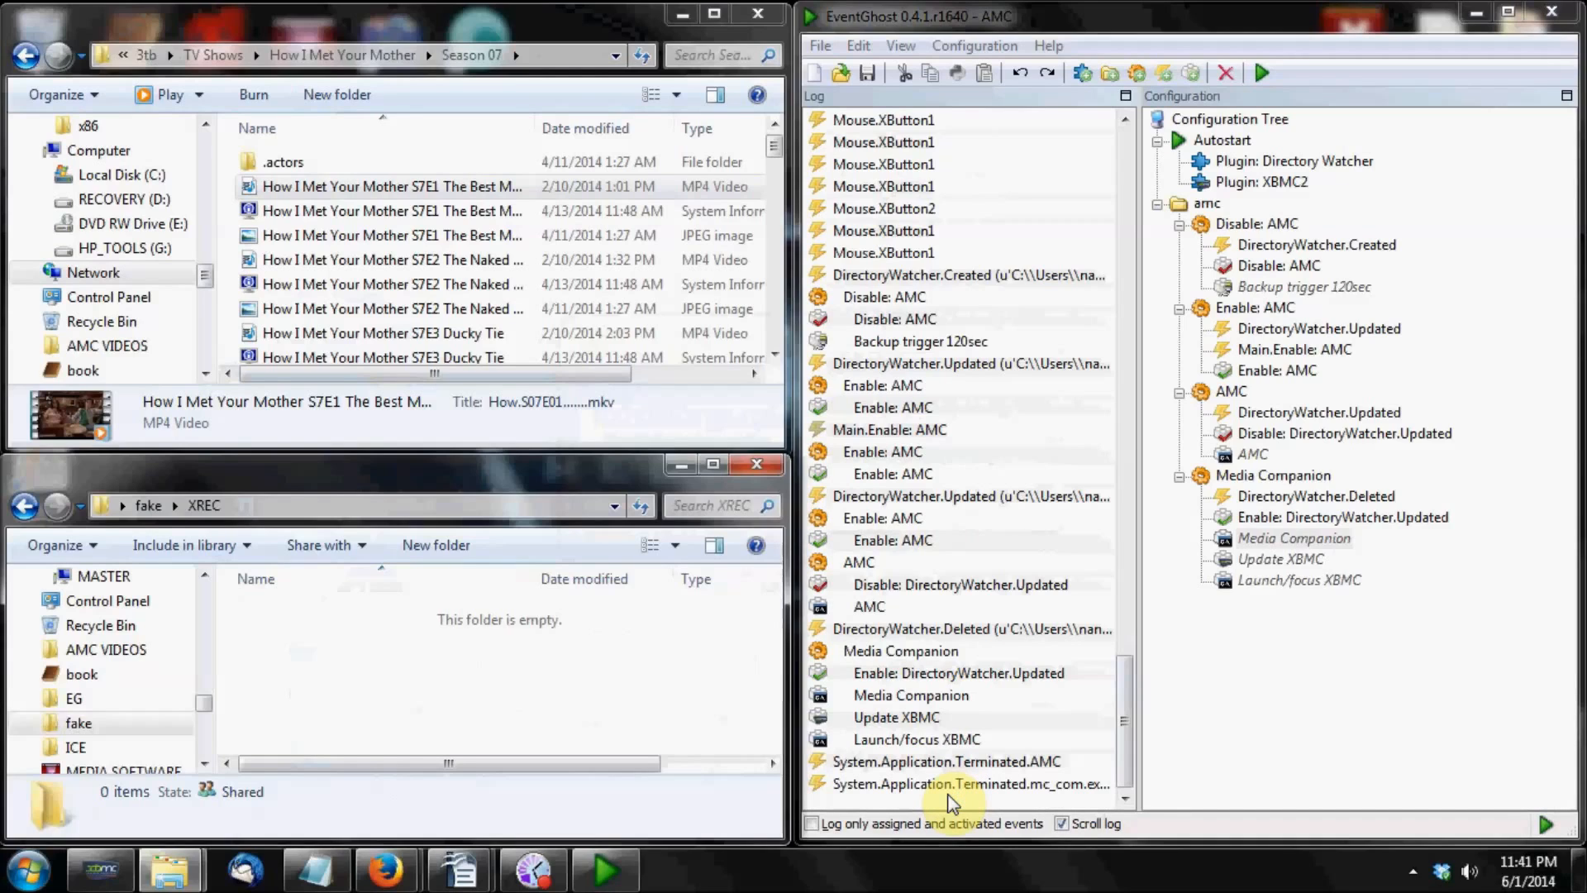
Step: Let the DirectoryWatcher macros empty XREC, update XBMC and launch it
left_click(97, 867)
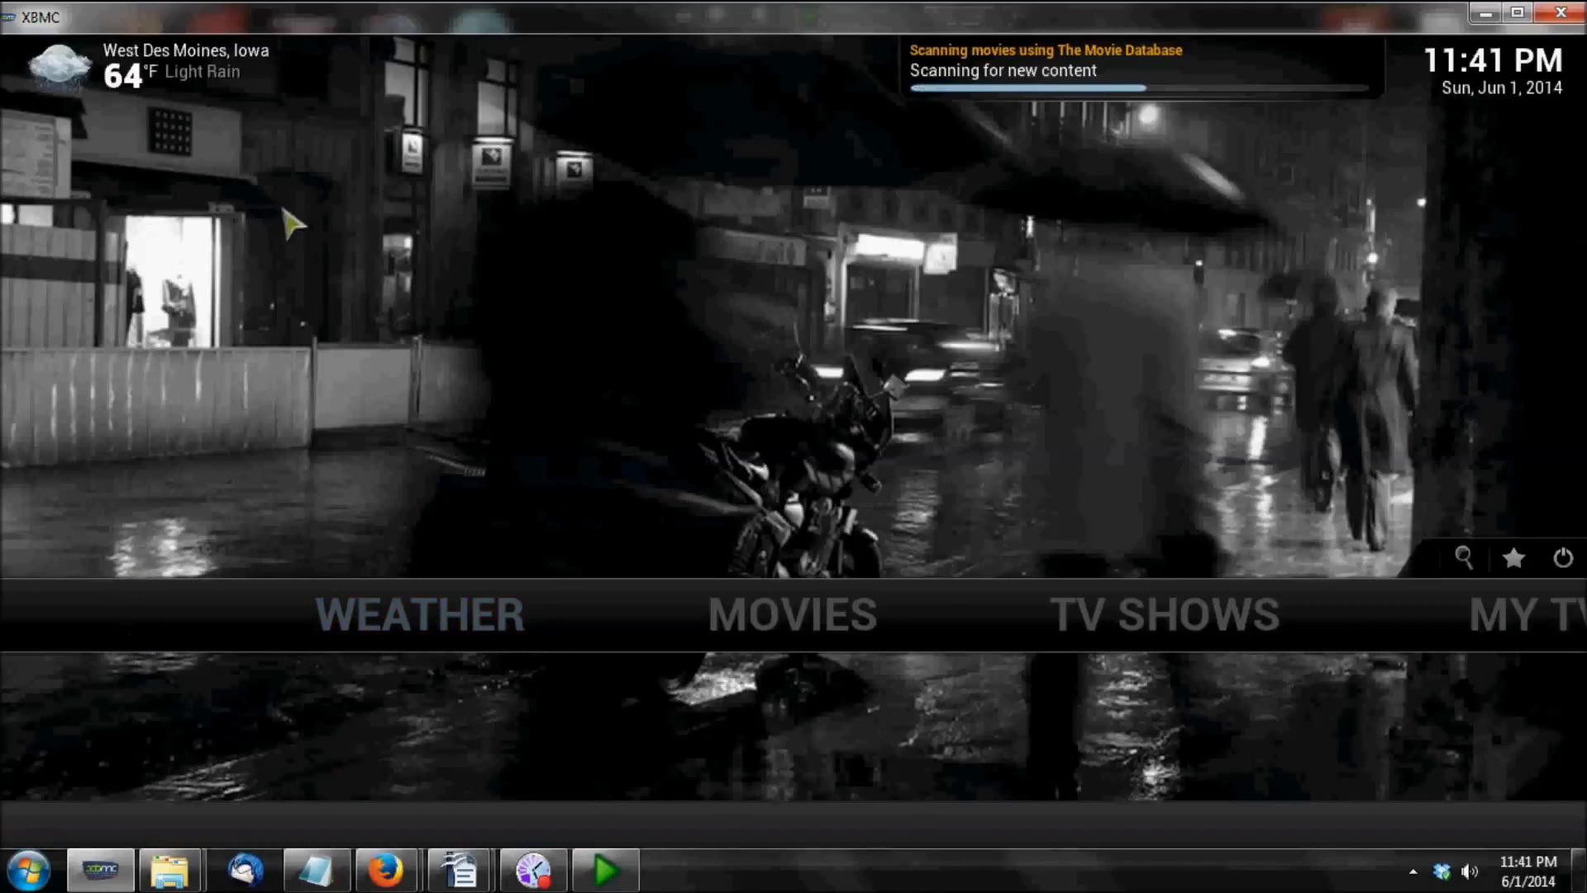
mouse_move(1061, 154)
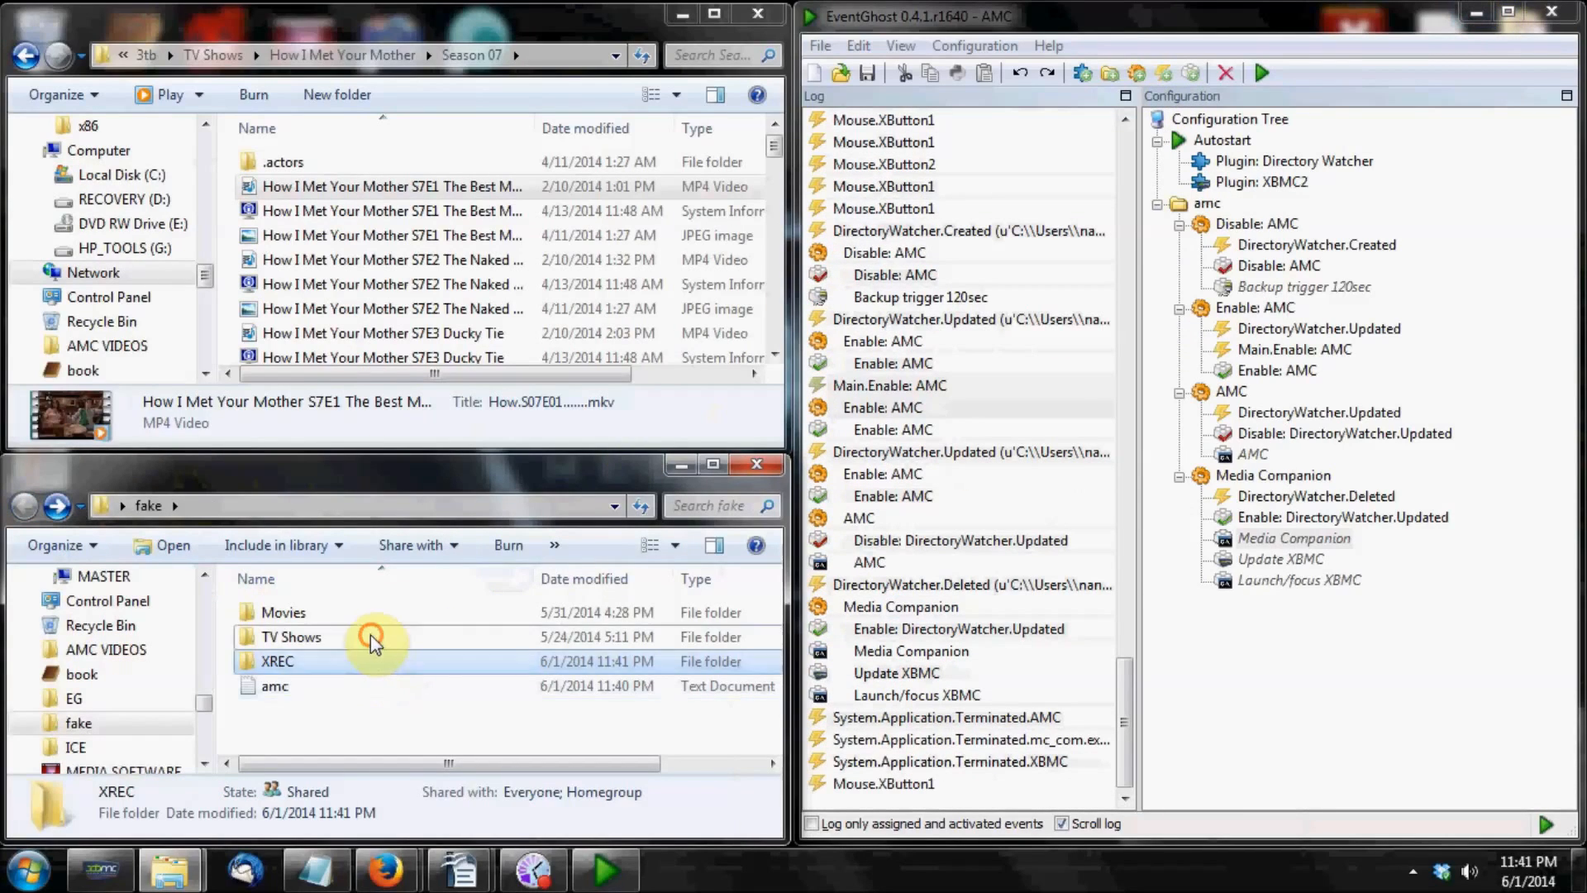
Step: Open the local How I Met Your Mother Season 07 folder and select the S07E01 thumbnail JPEG
double_click(291, 637)
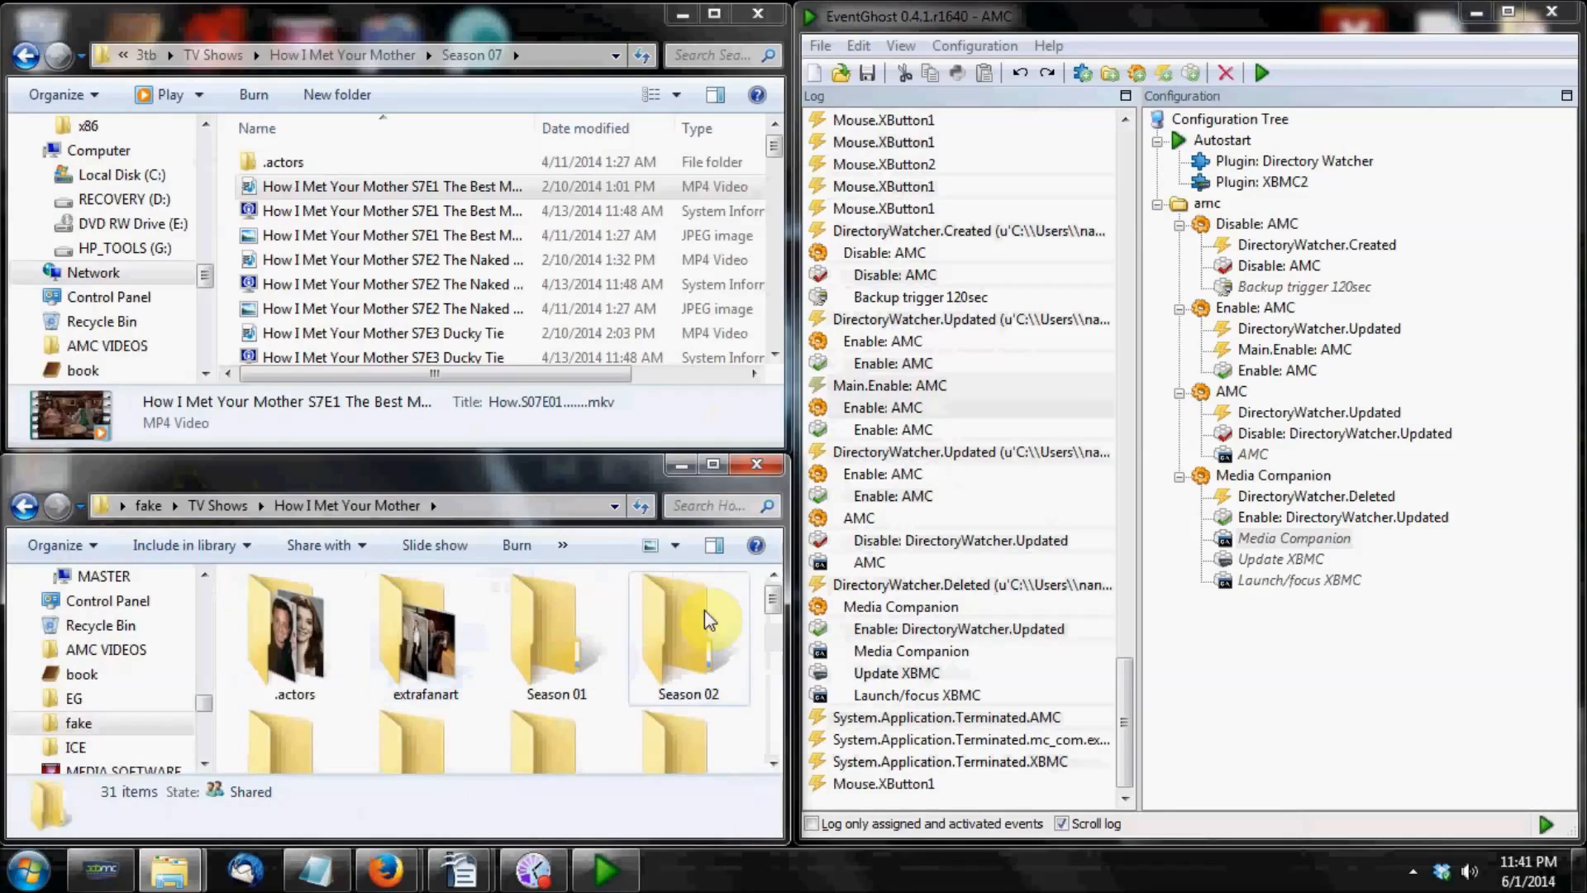
scroll("down", 3)
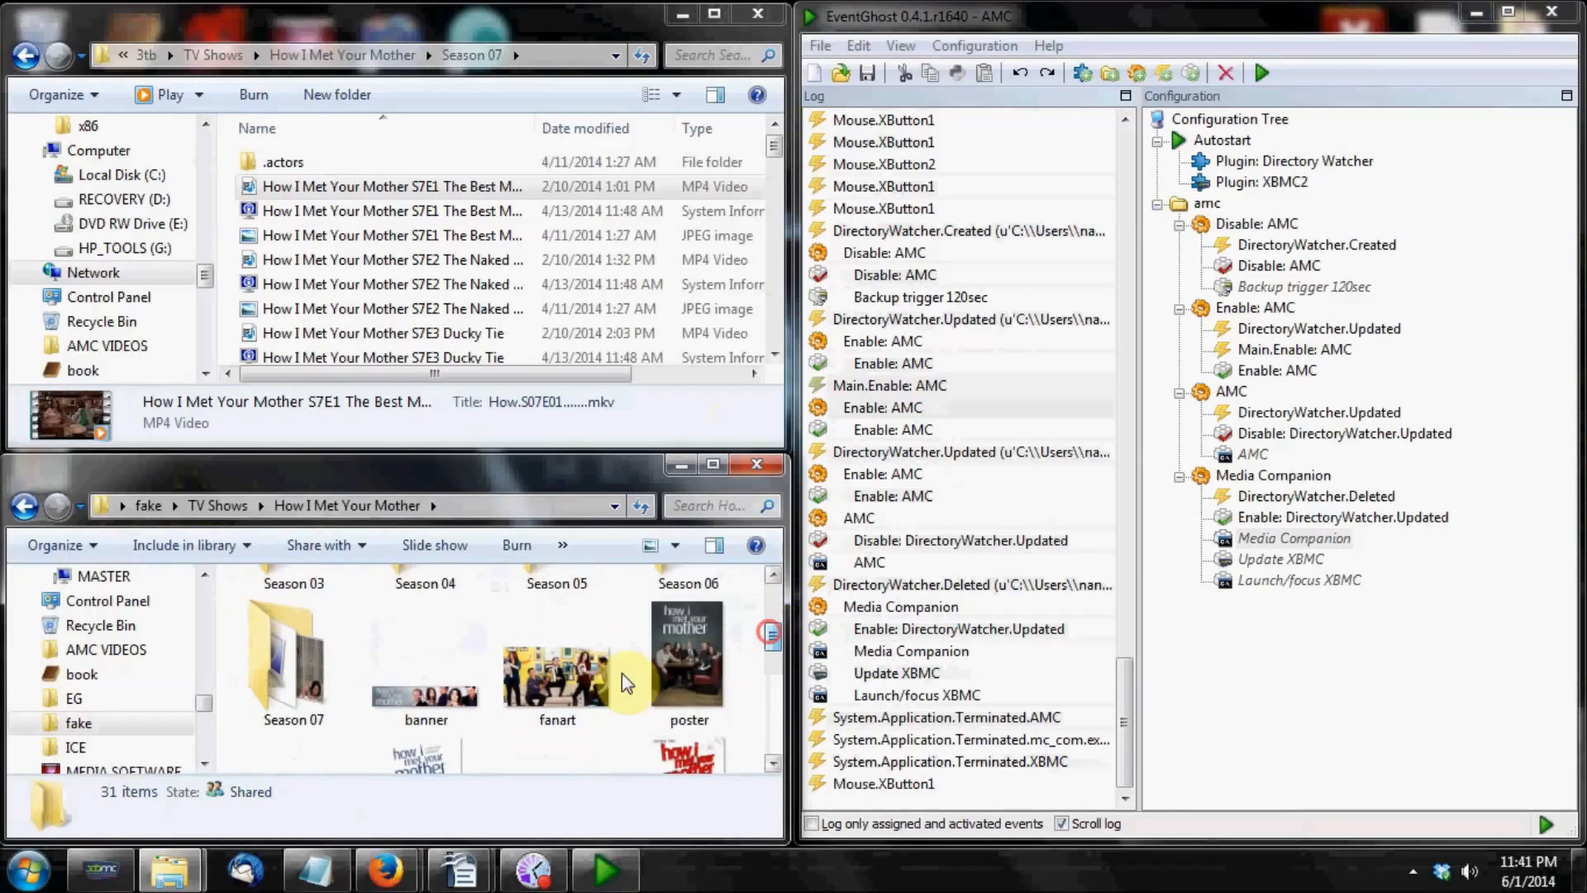
left_click(293, 658)
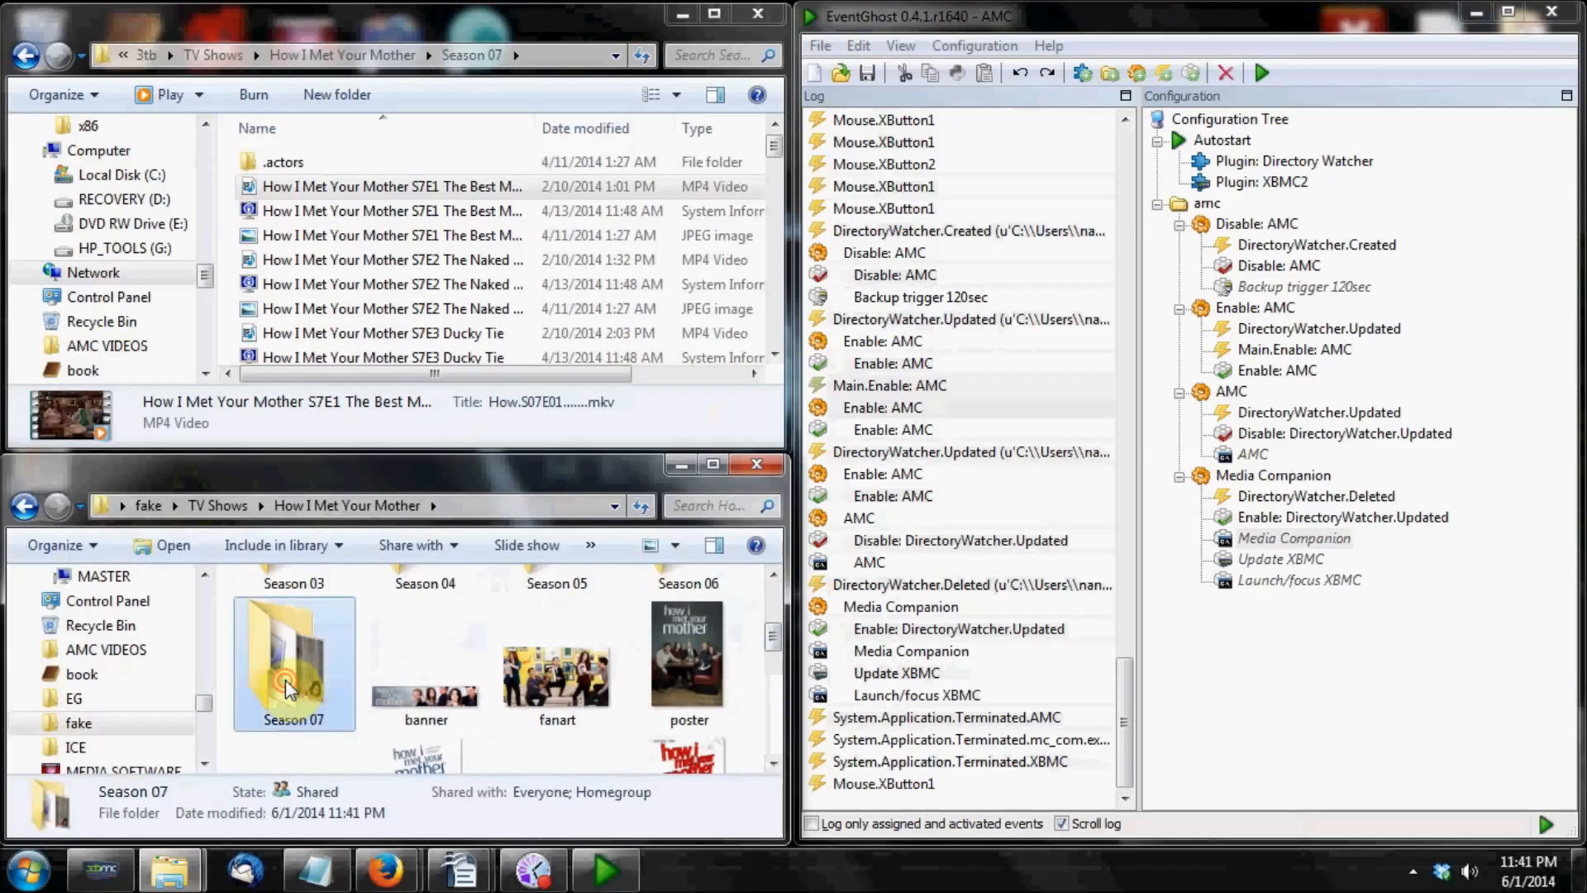
double_click(294, 663)
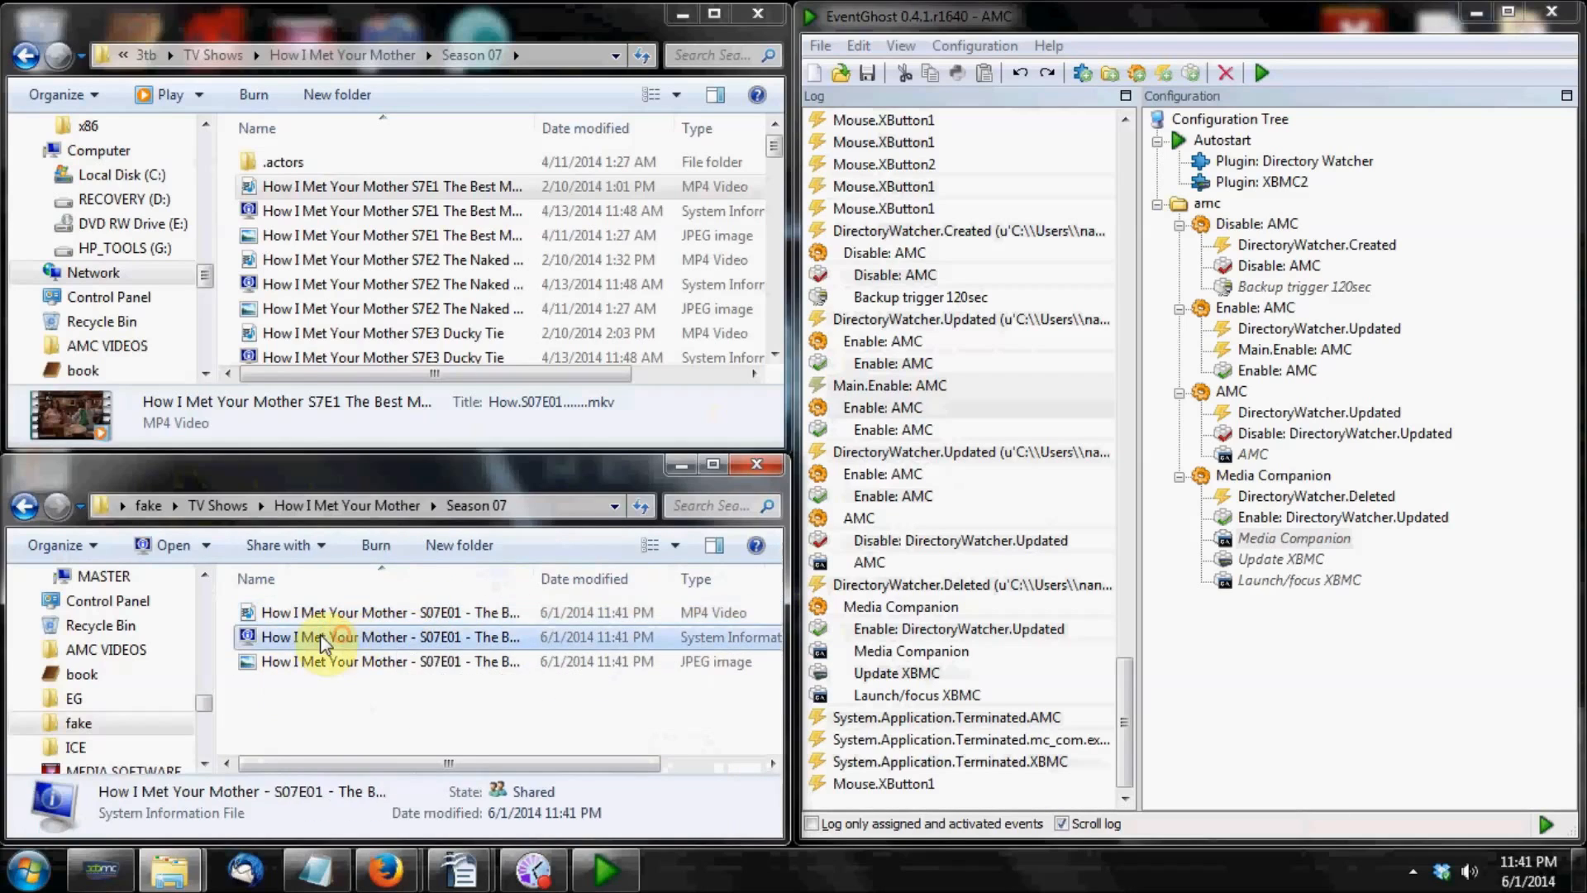
mouse_move(380, 636)
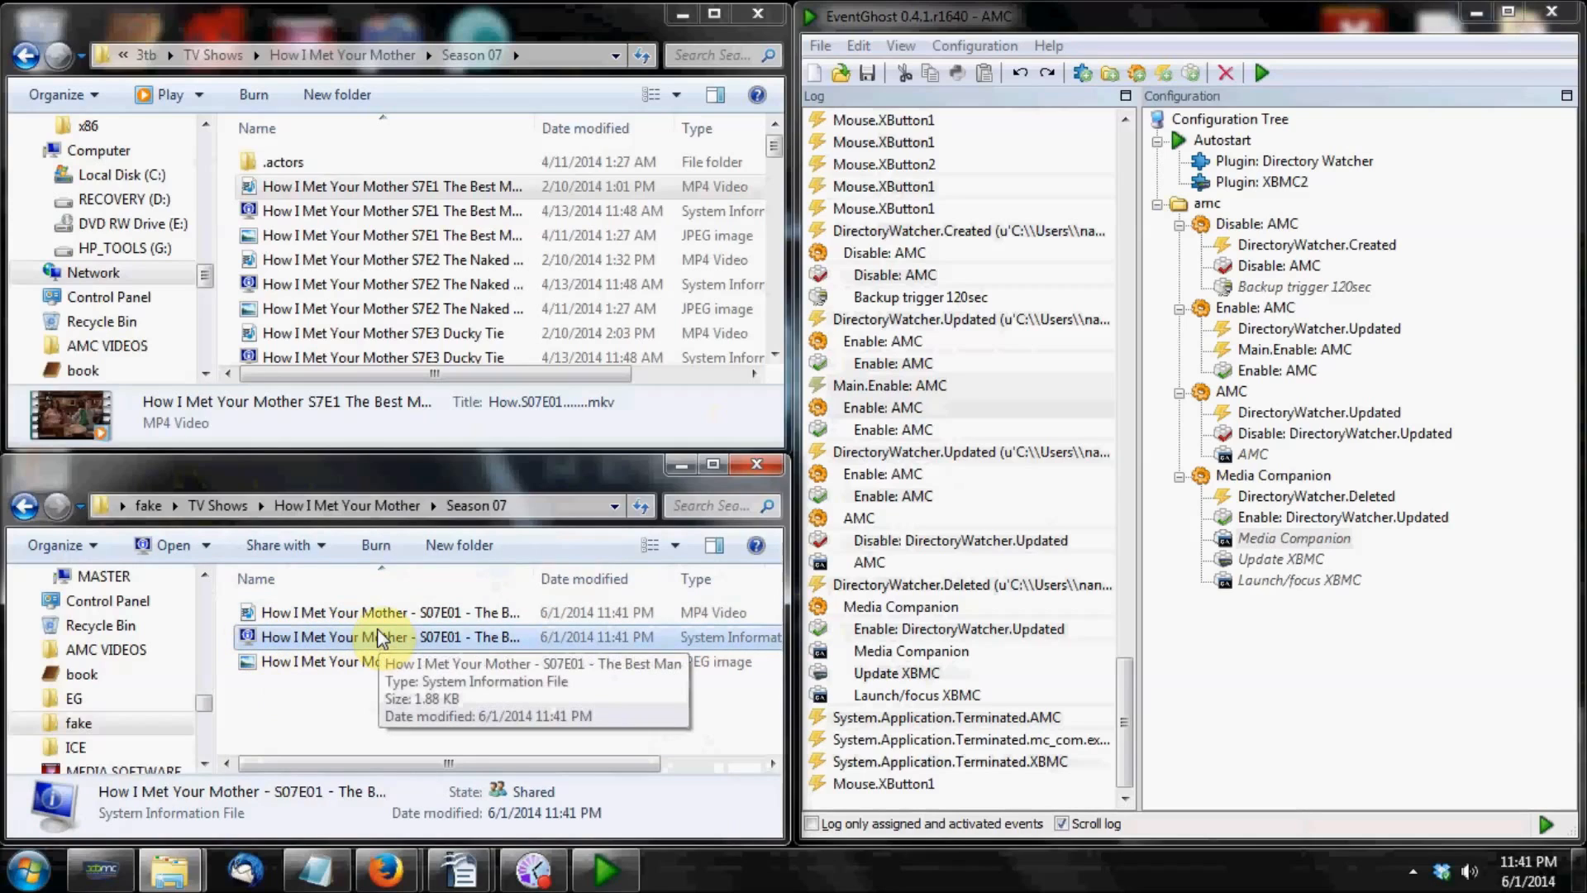
left_click(390, 662)
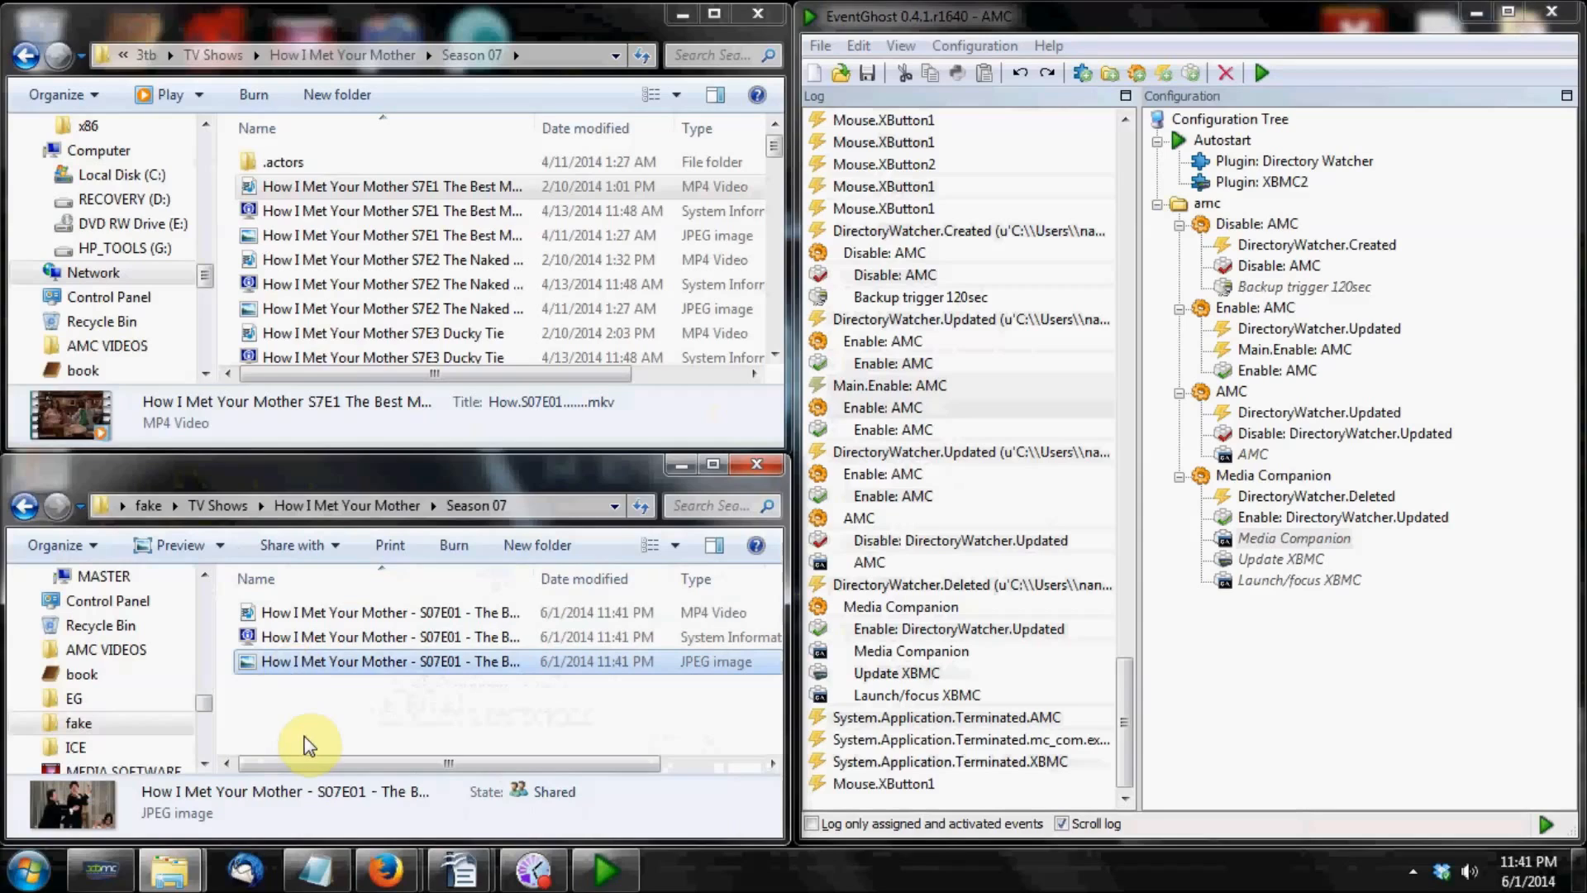
mouse_move(511, 737)
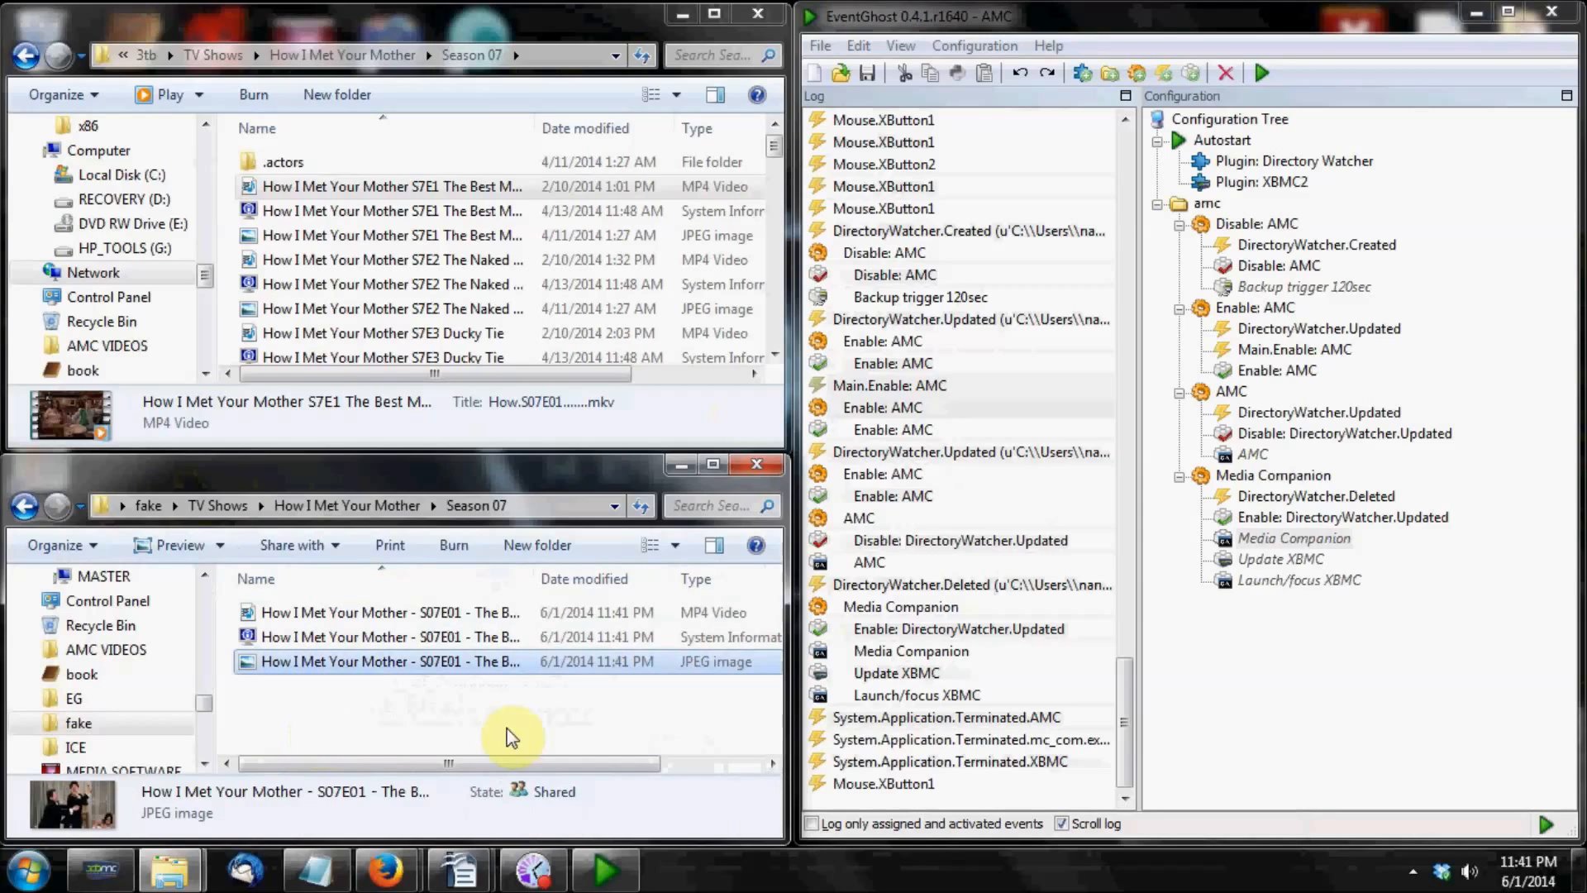